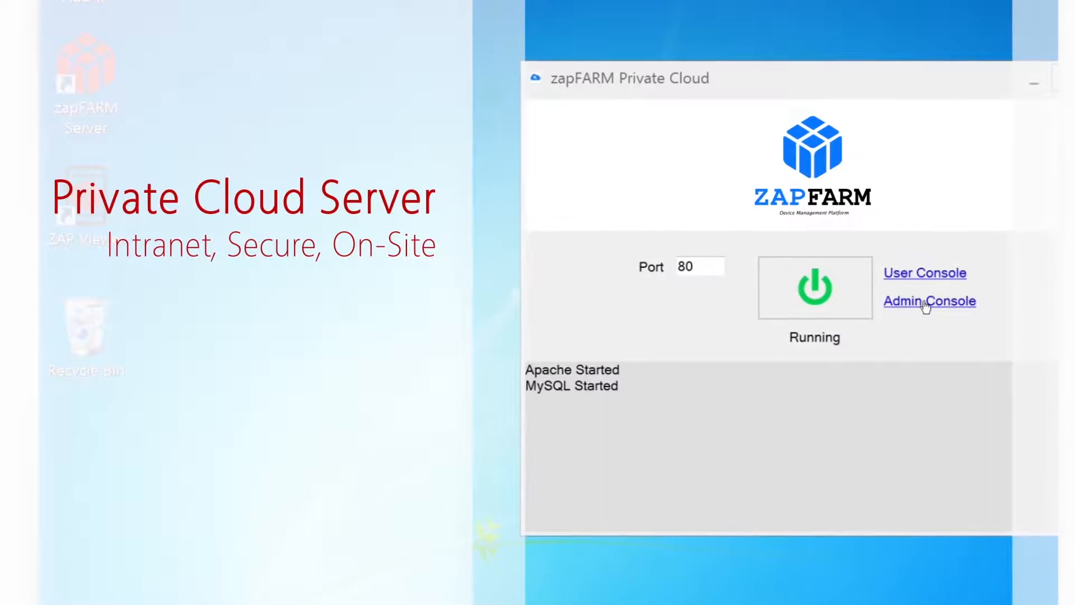
# Bring up the admin console sign-in page from the server window's Admin Console link.
pyautogui.click(929, 301)
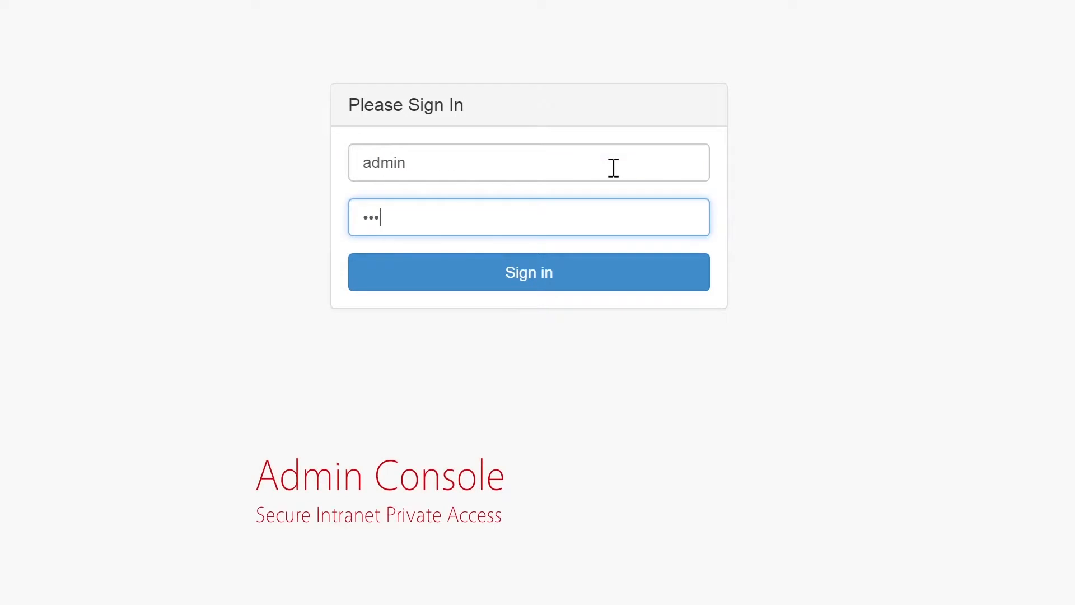
# Sign in as admin, create the Atlanta Group under Groups, and begin a new user.
pyautogui.click(527, 272)
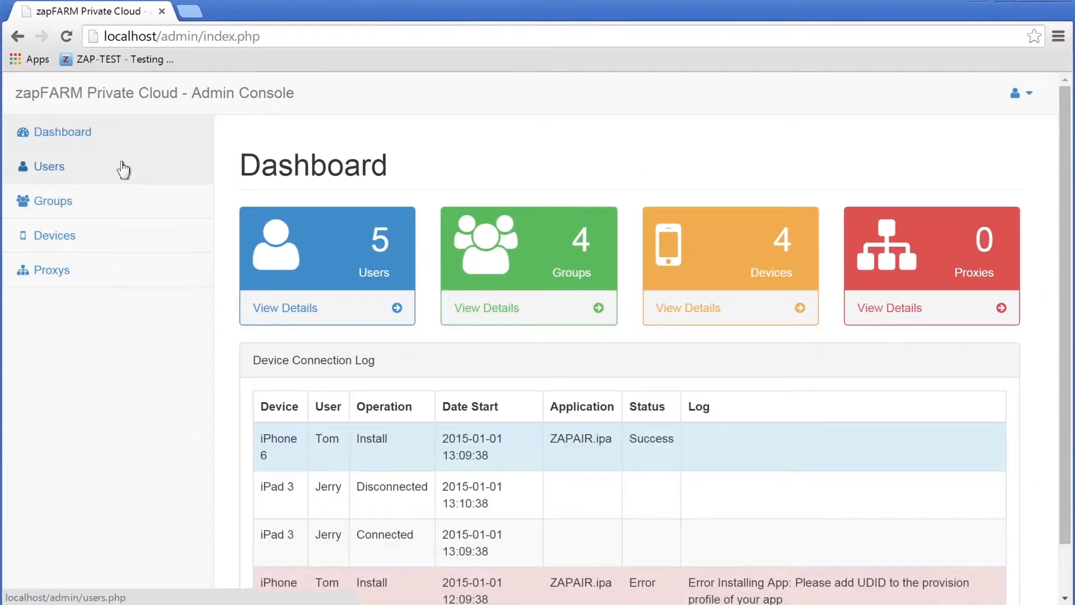
pyautogui.click(52, 200)
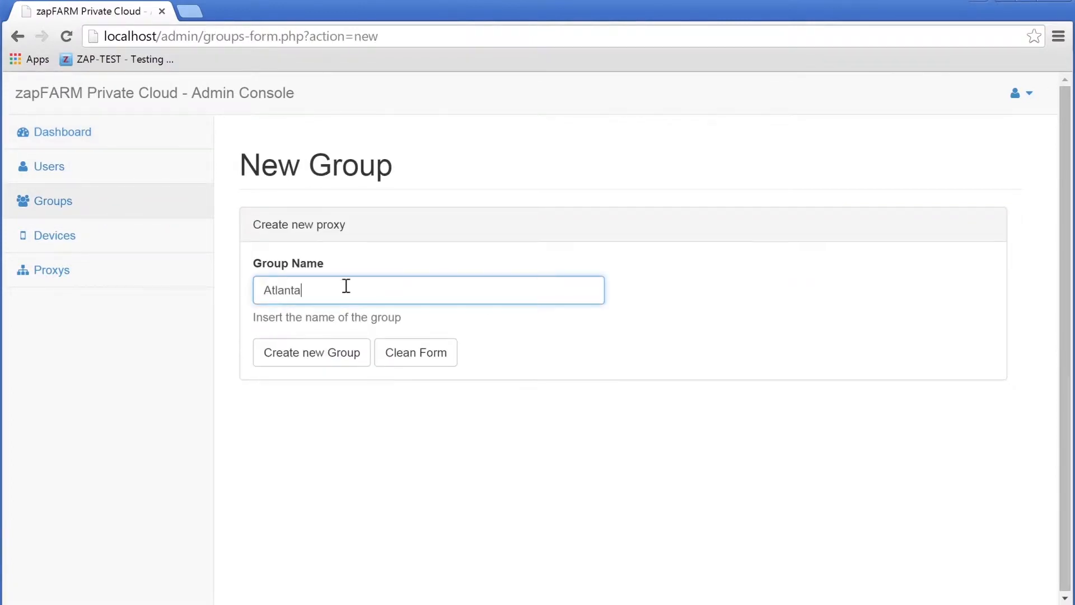
pyautogui.click(310, 352)
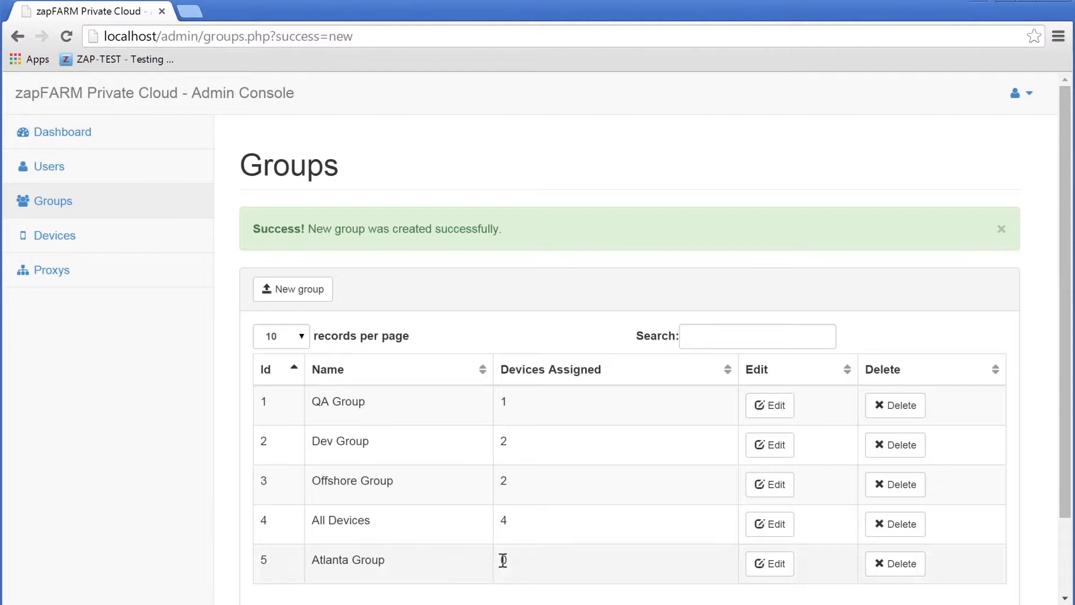
pyautogui.click(48, 165)
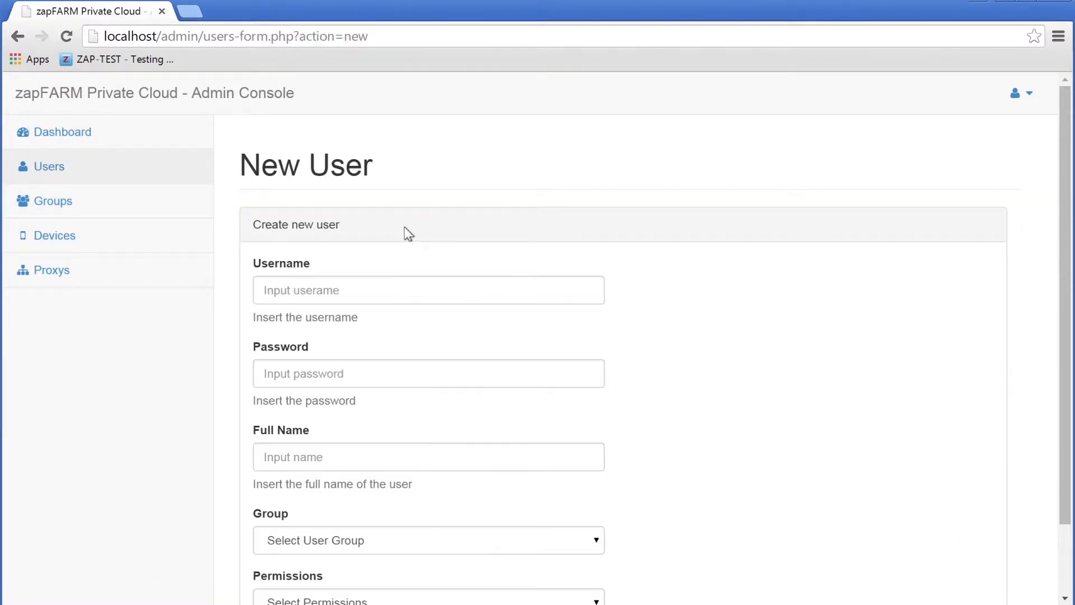
# Create user 'demo' (Demo User) in Atlanta Group with Manager permissions, then go to Devices.
pyautogui.write('demo')
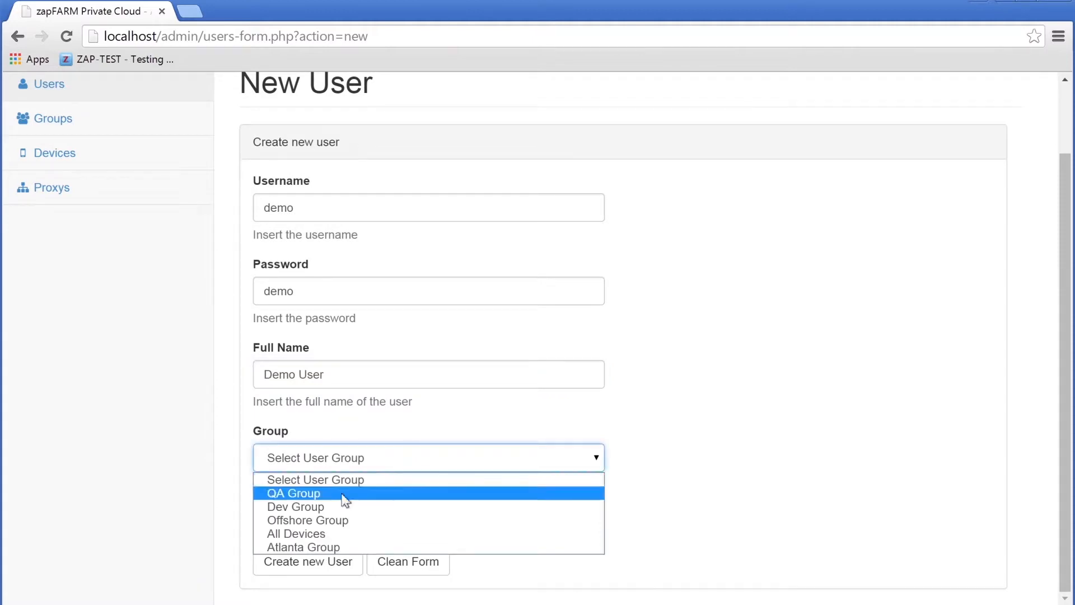
pyautogui.click(302, 546)
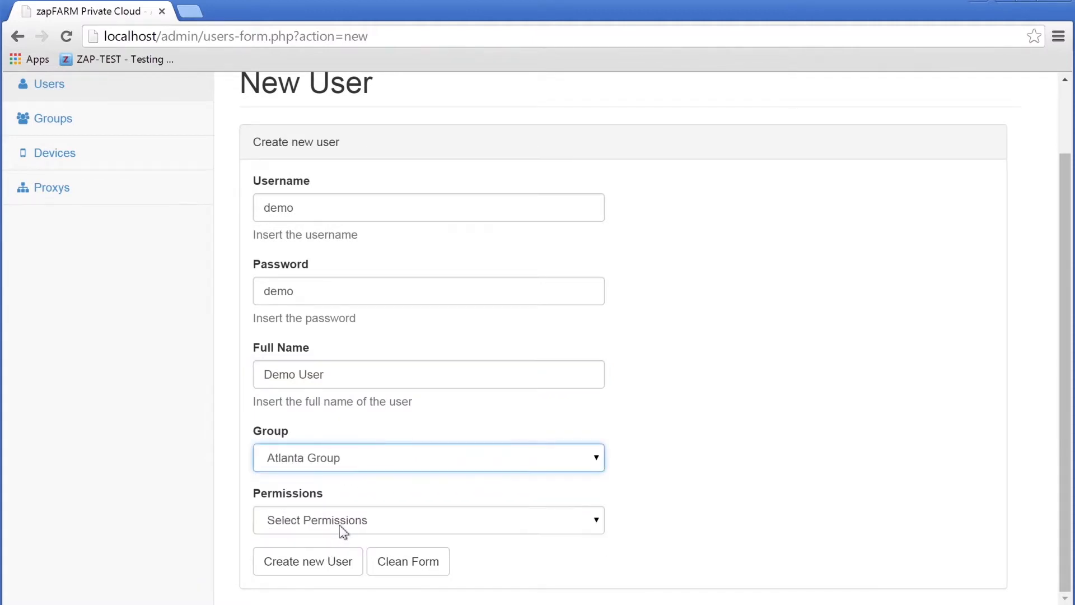
pyautogui.click(427, 518)
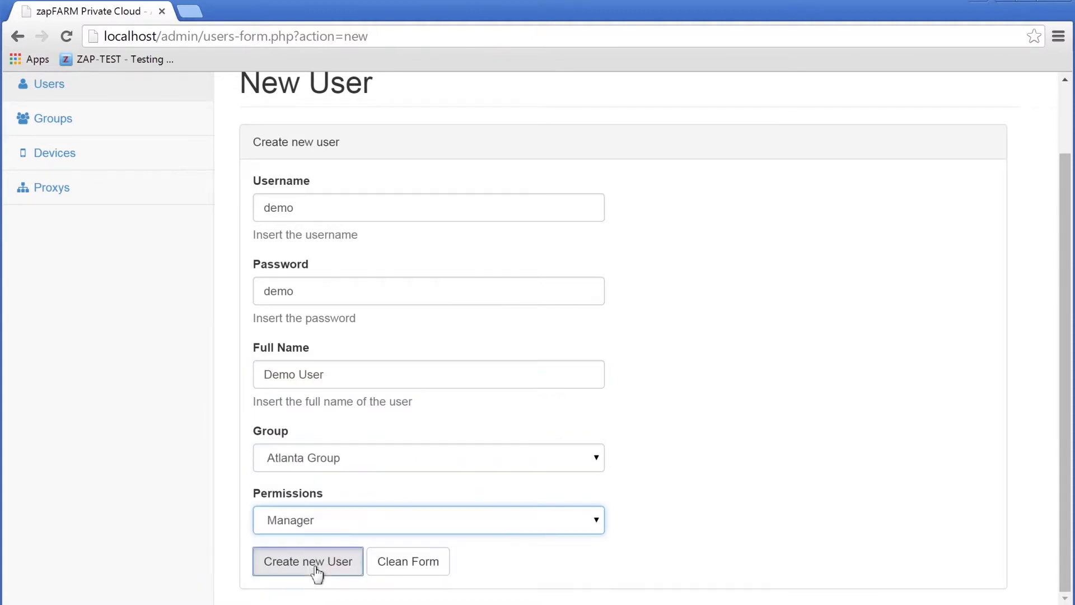
pyautogui.click(308, 561)
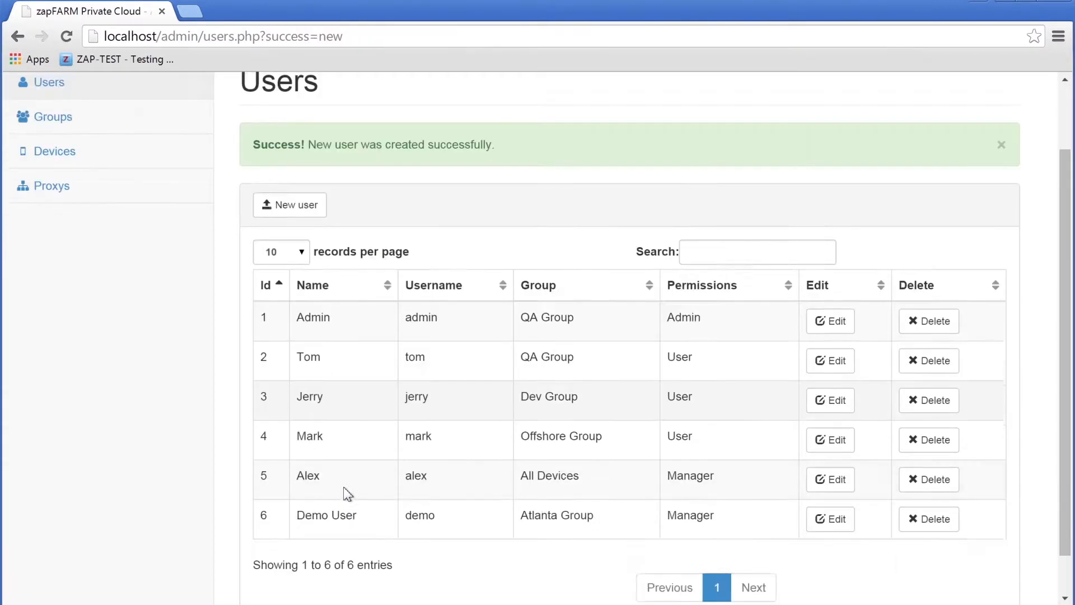
pyautogui.click(53, 151)
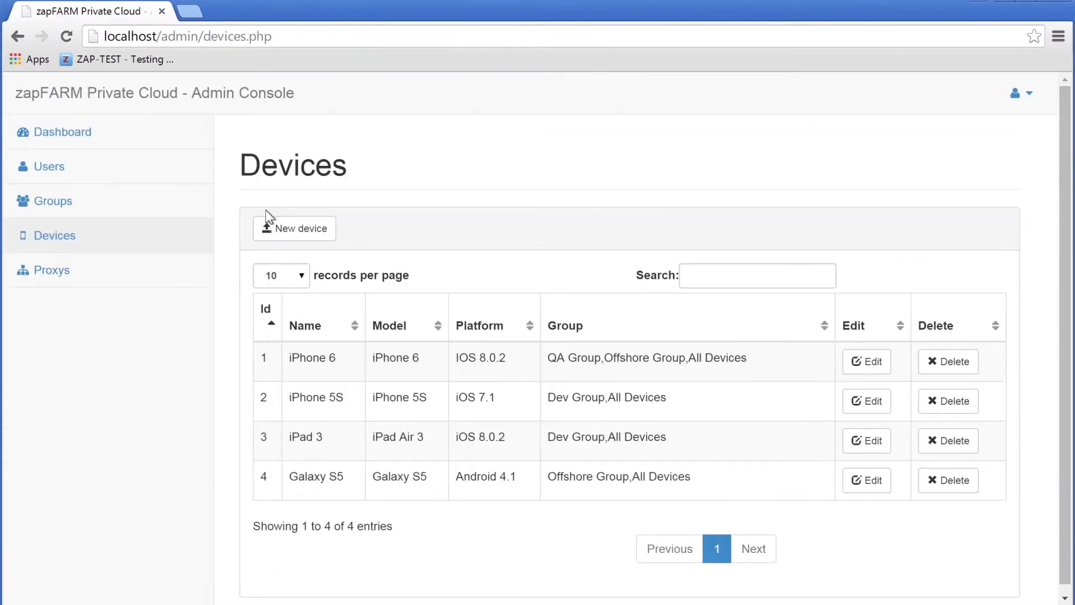
pyautogui.click(294, 228)
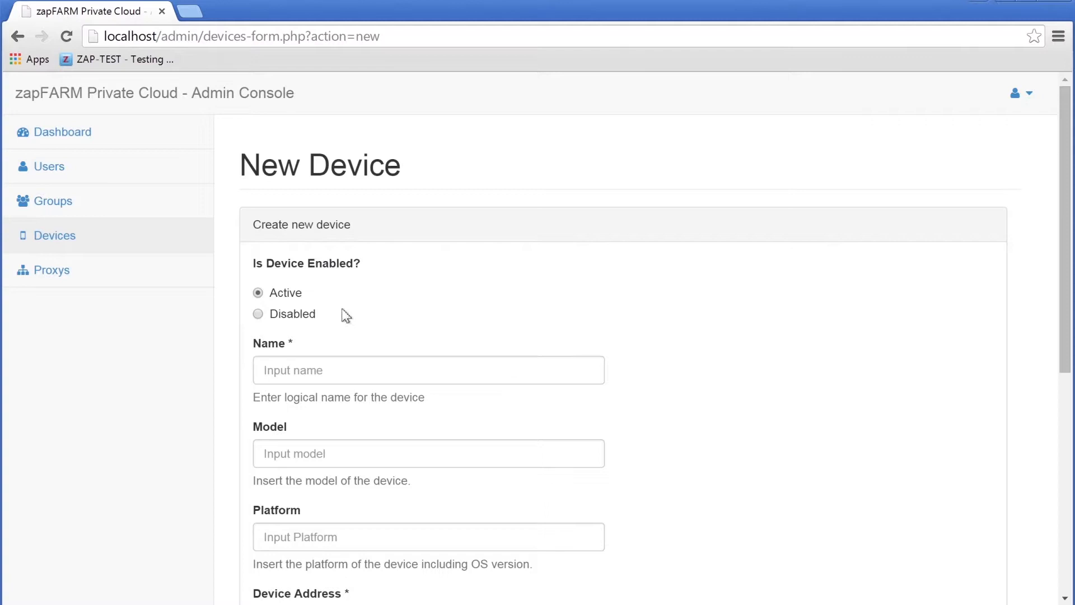
pyautogui.write('Galaxy Tab')
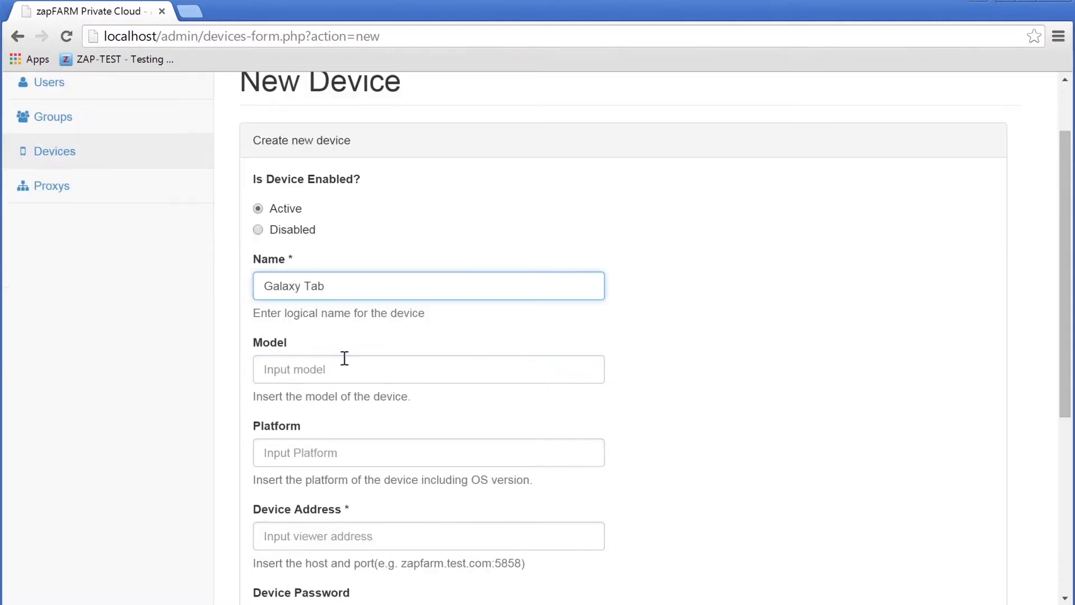
pyautogui.write('Samsung')
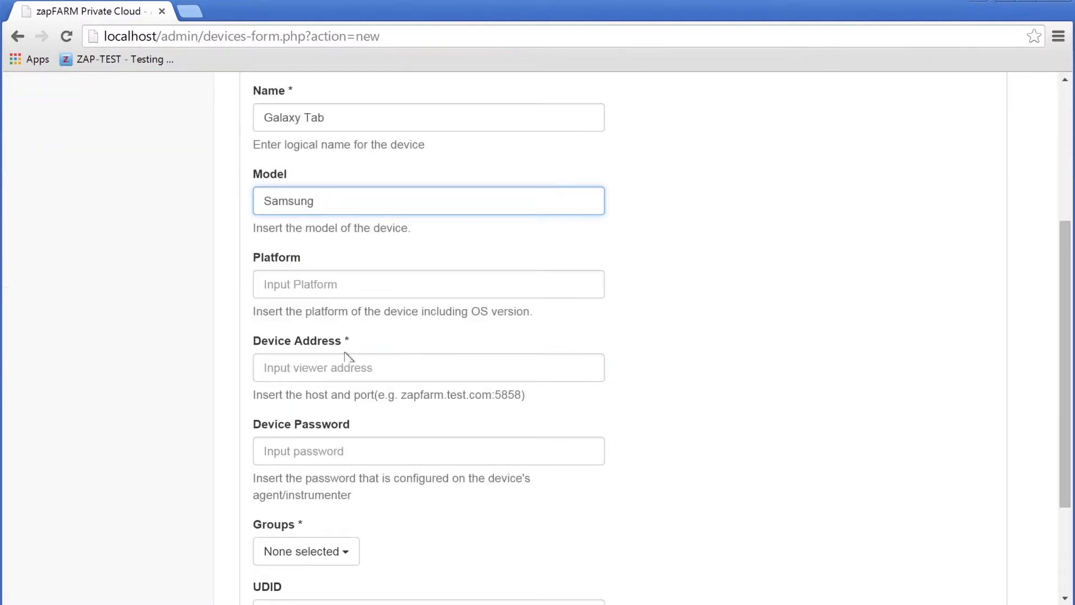
pyautogui.write('Android 4.0')
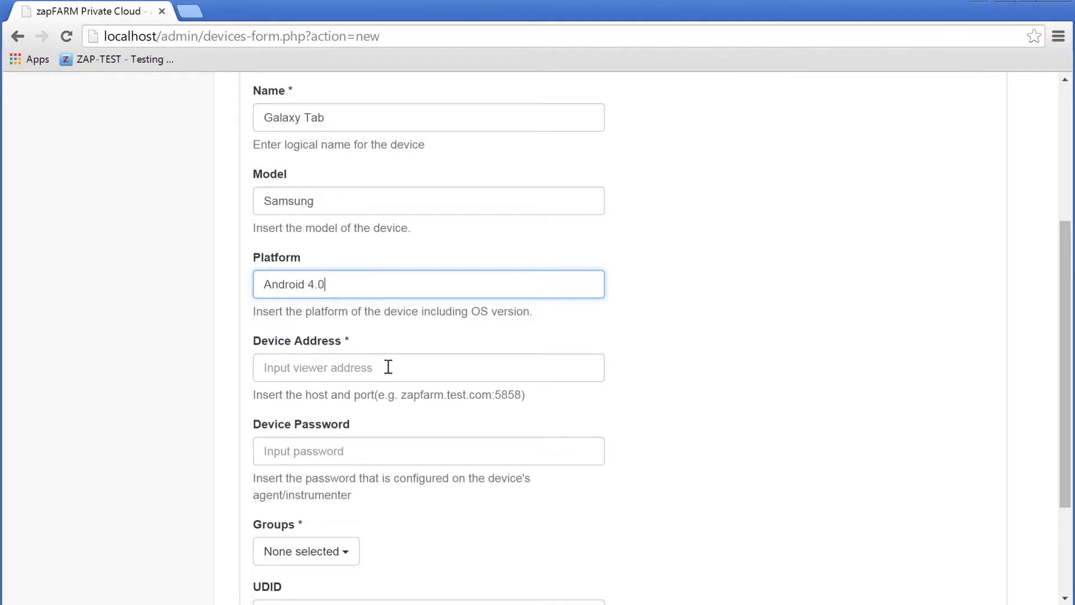
pyautogui.write('zapfarm')
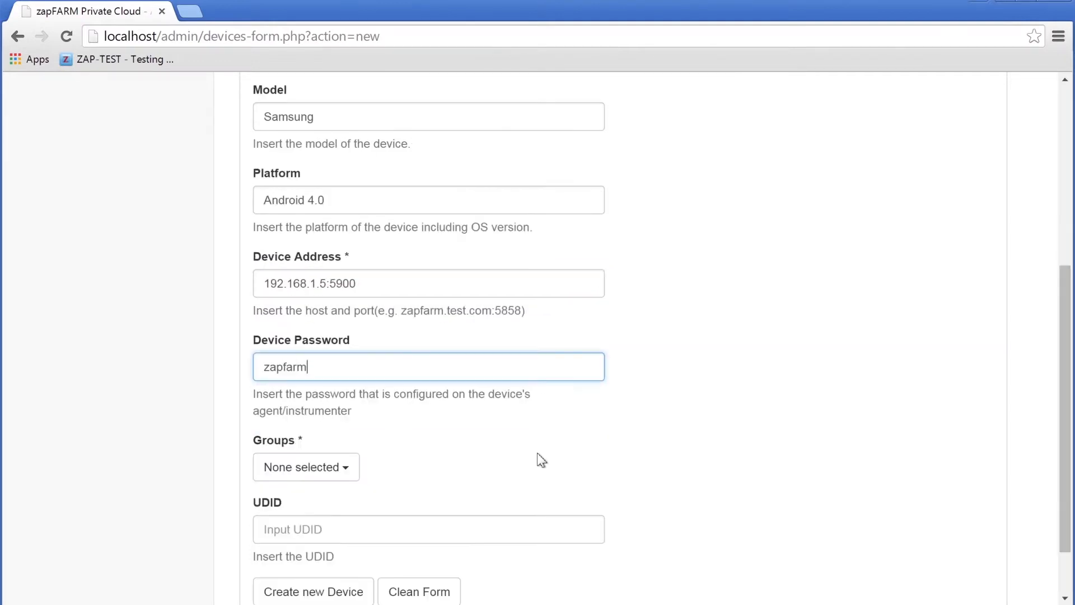
pyautogui.click(305, 466)
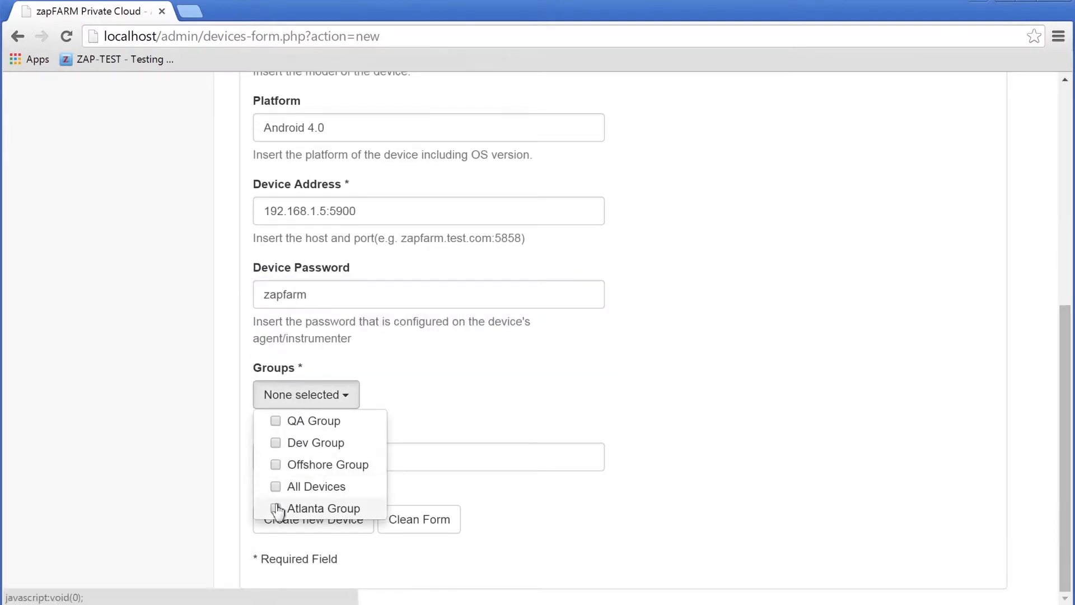
pyautogui.click(312, 518)
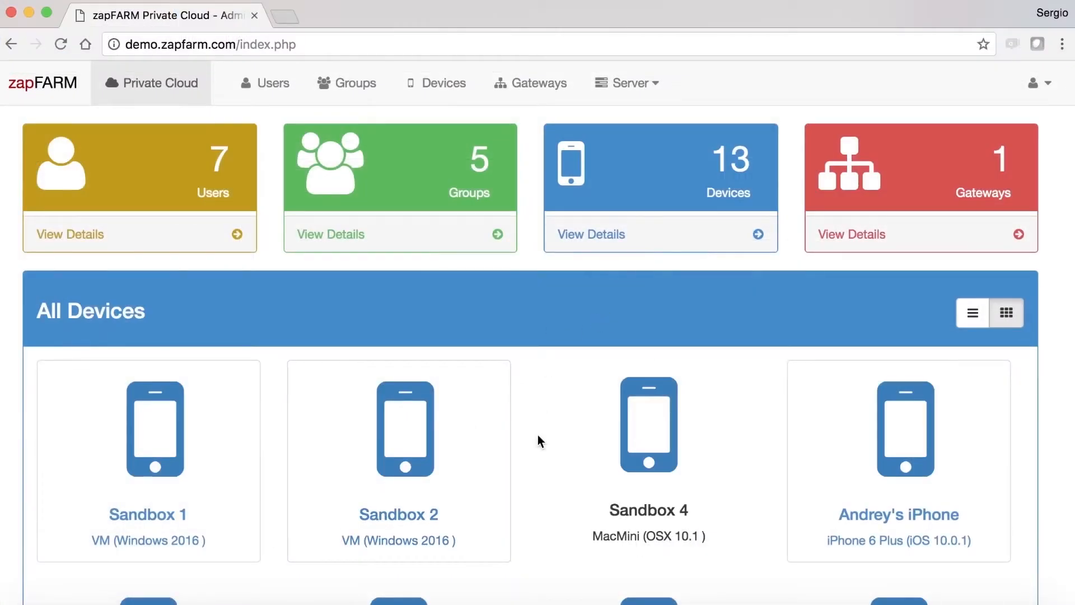
# Open the iPad 2 tile from All Devices and select its ZAP Browser application.
pyautogui.scroll(-3)
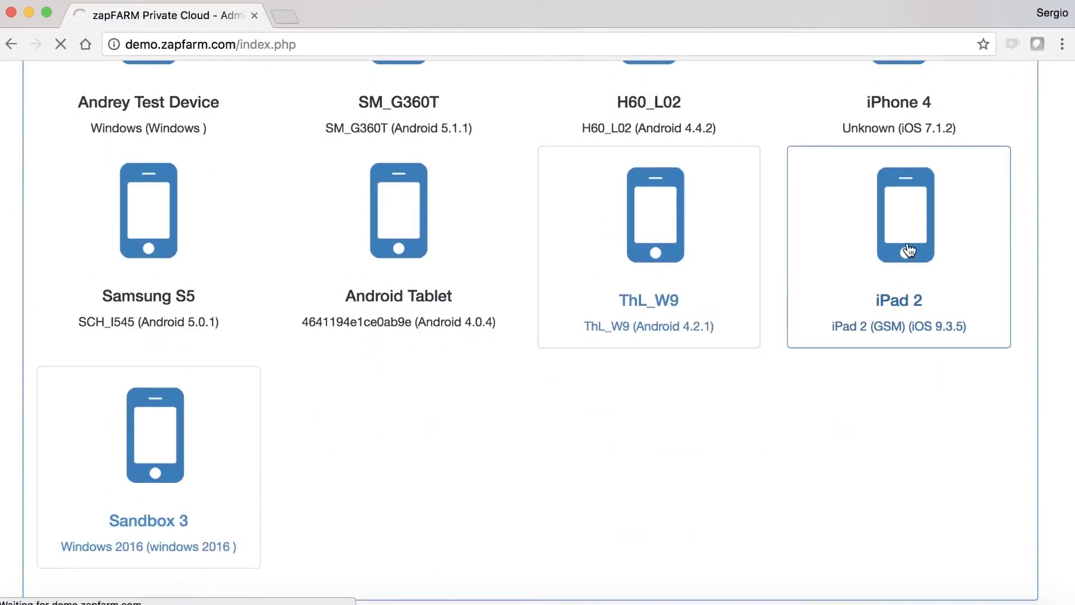
pyautogui.click(898, 215)
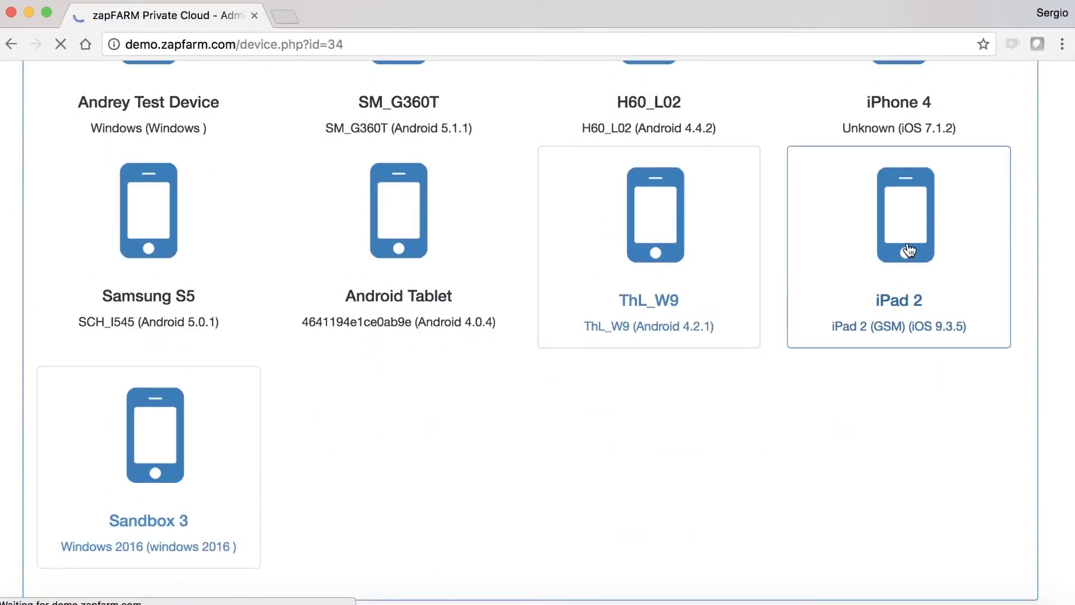
pyautogui.click(898, 213)
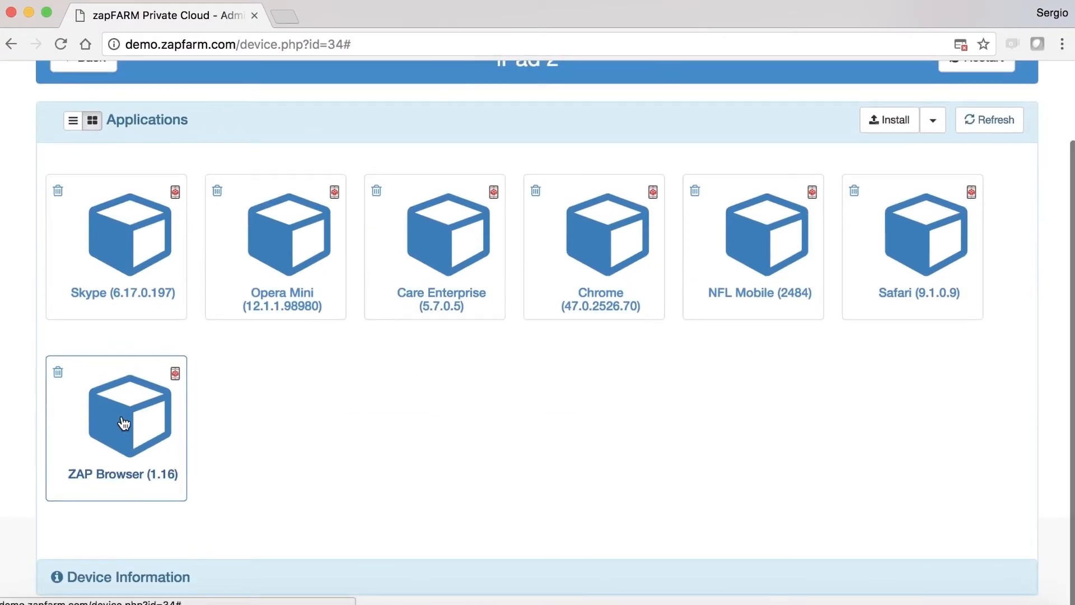